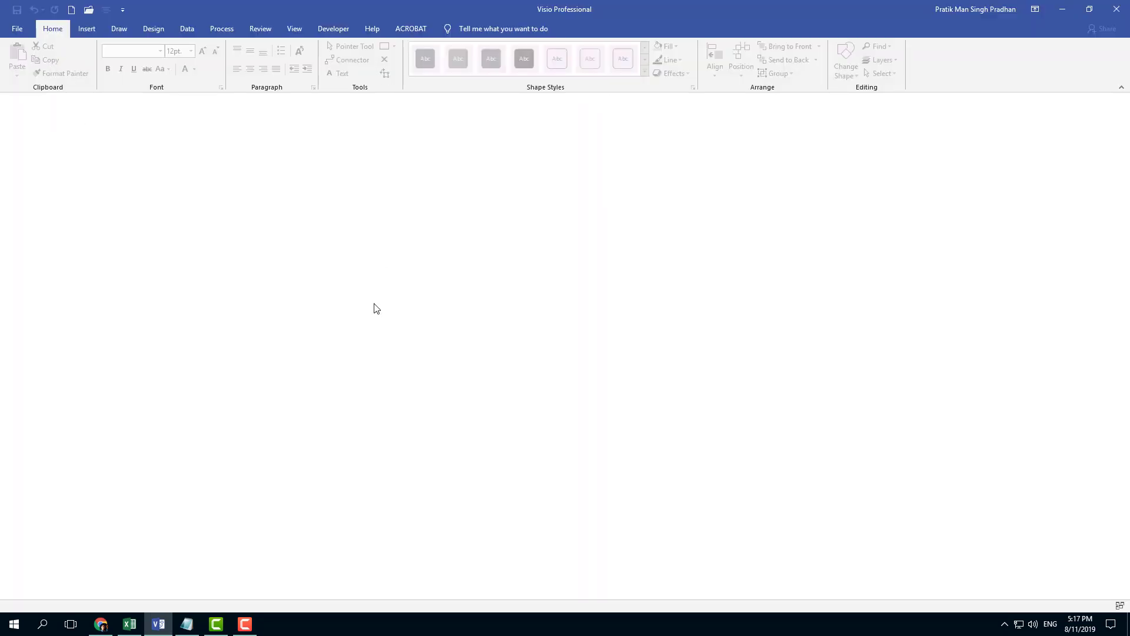
Open File > New and scroll through the featured templates.
left_click(17, 28)
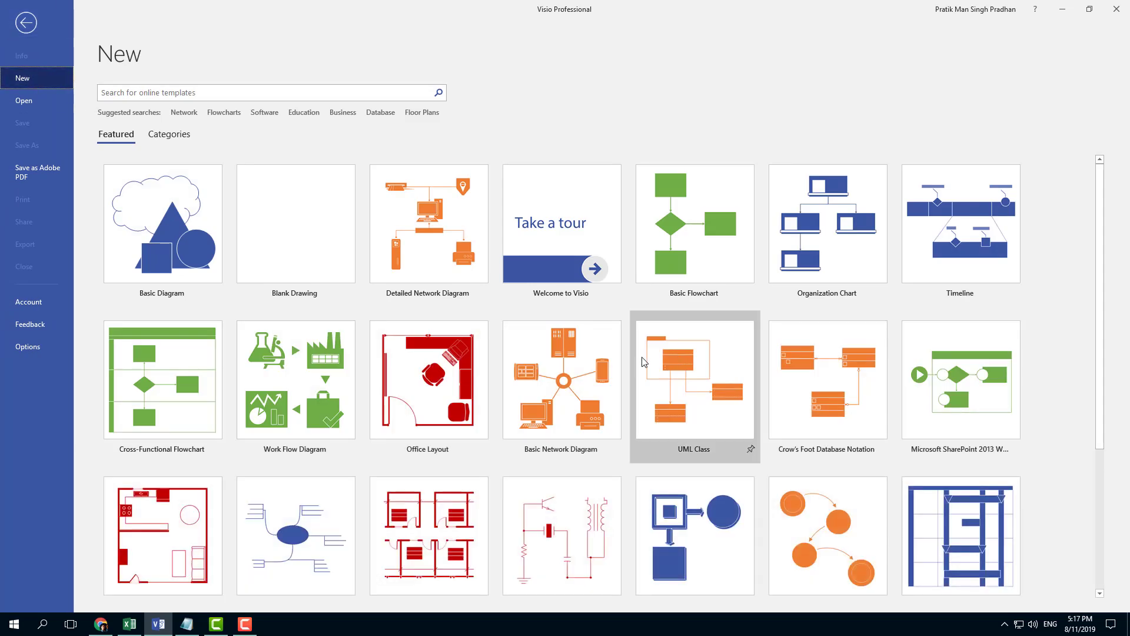
scroll("down", 3)
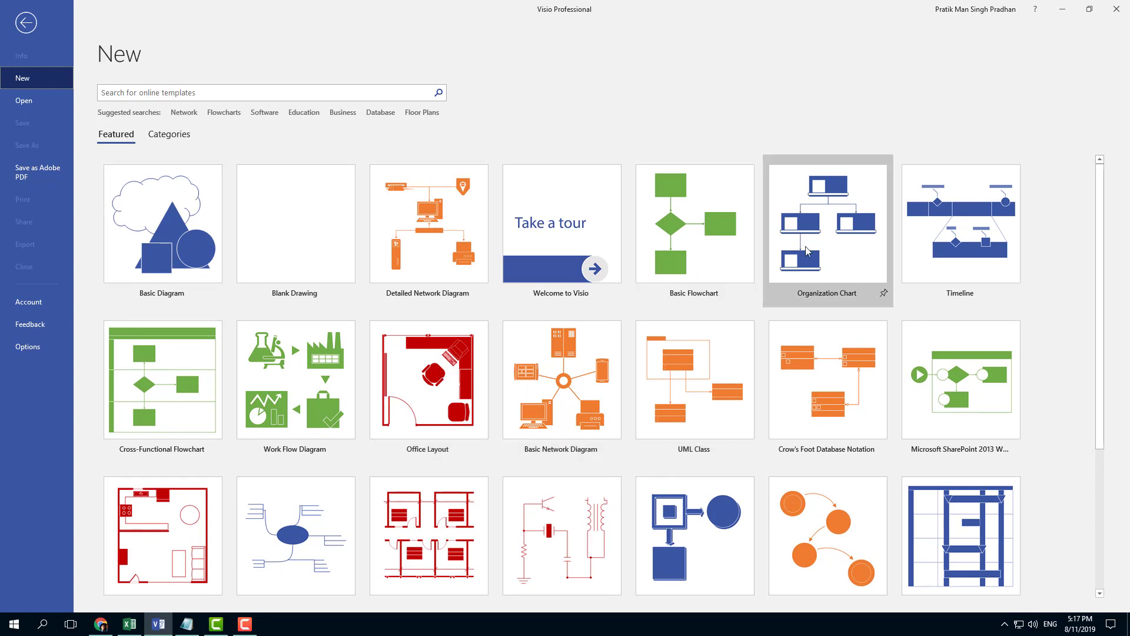
mouse_move(973, 258)
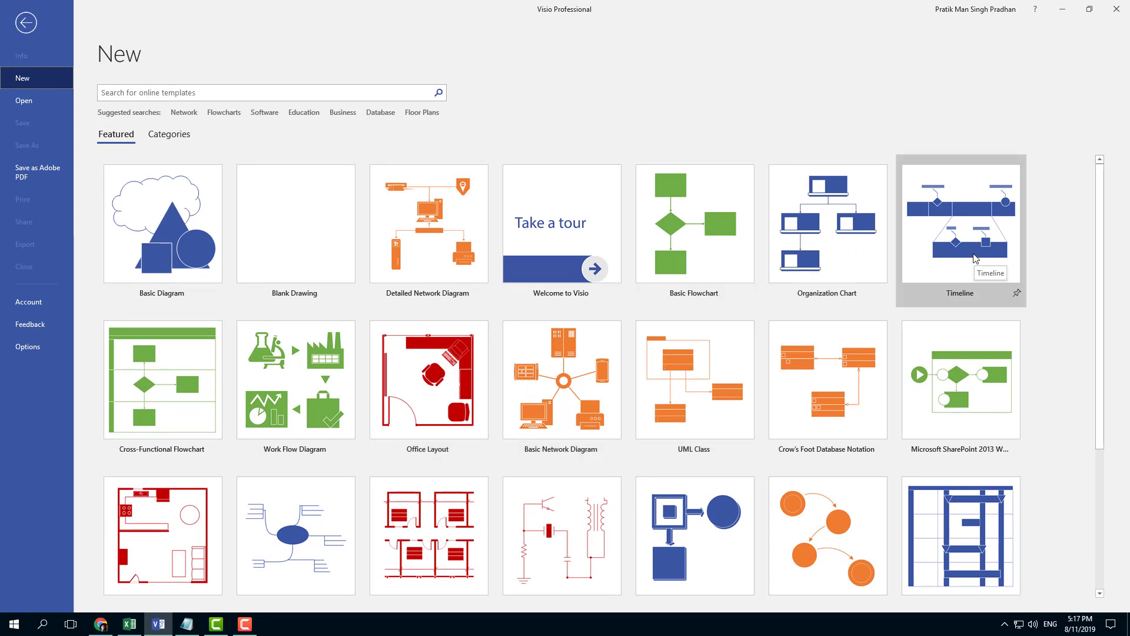
mouse_move(694, 223)
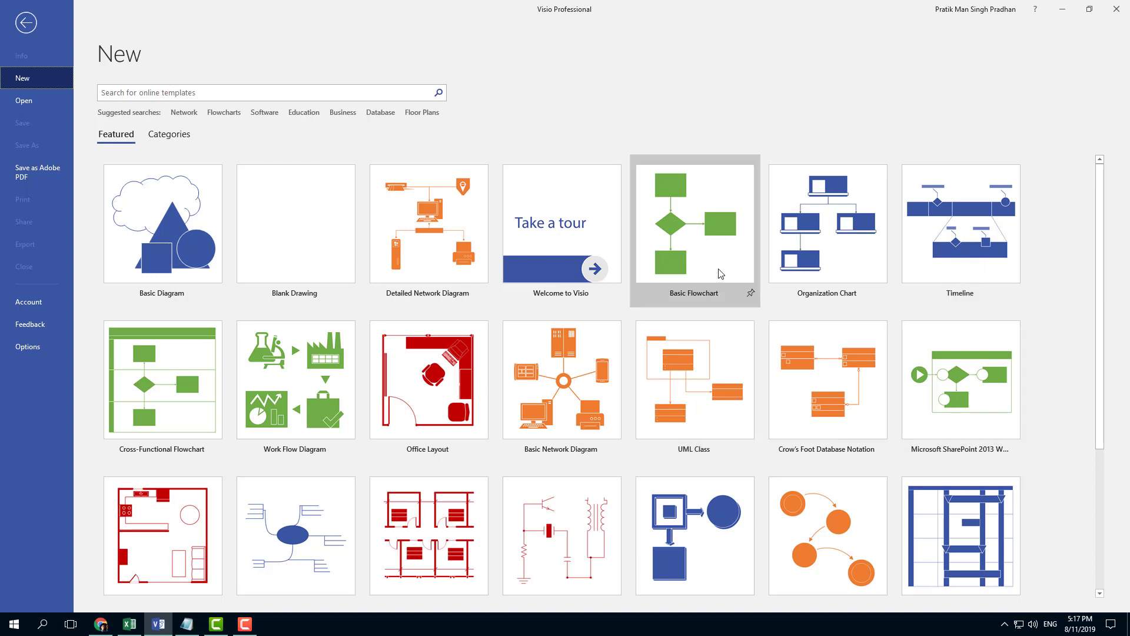
Create a Basic Flowchart drawing using Metric Units.
left_click(693, 224)
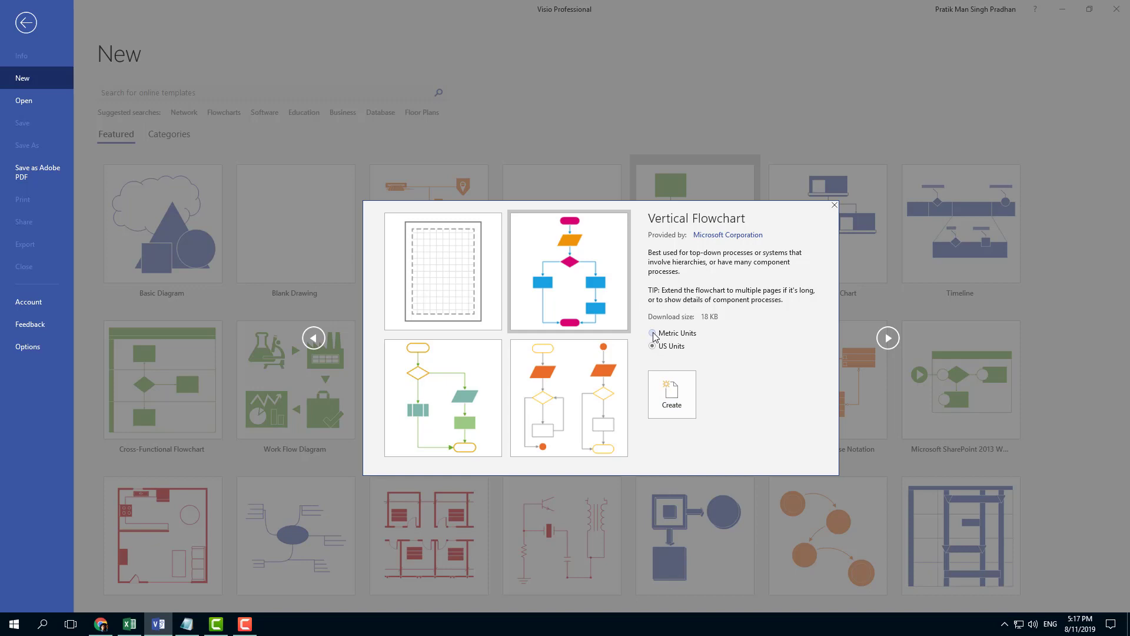
left_click(652, 334)
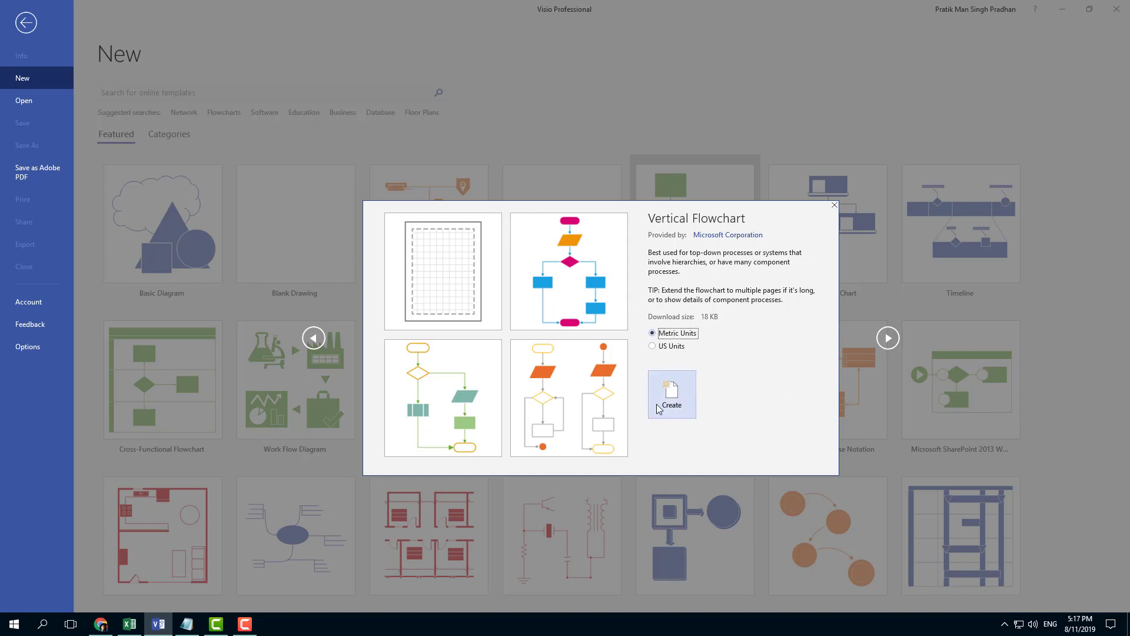
left_click(670, 394)
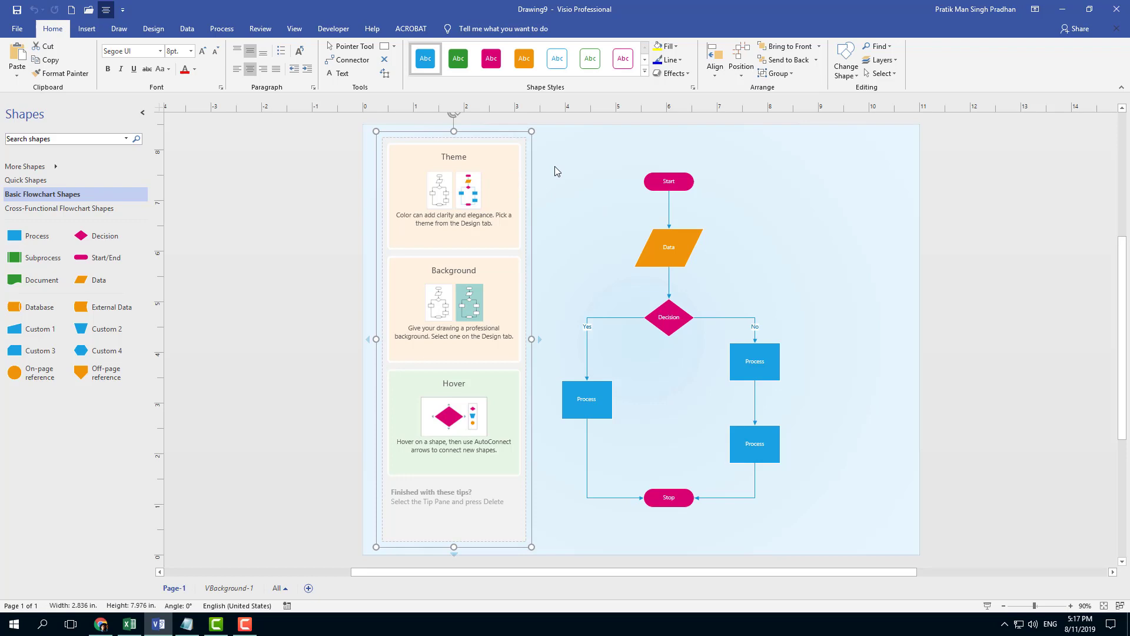
Delete the tips panel and add a connected shape beside the Data shape.
key("delete")
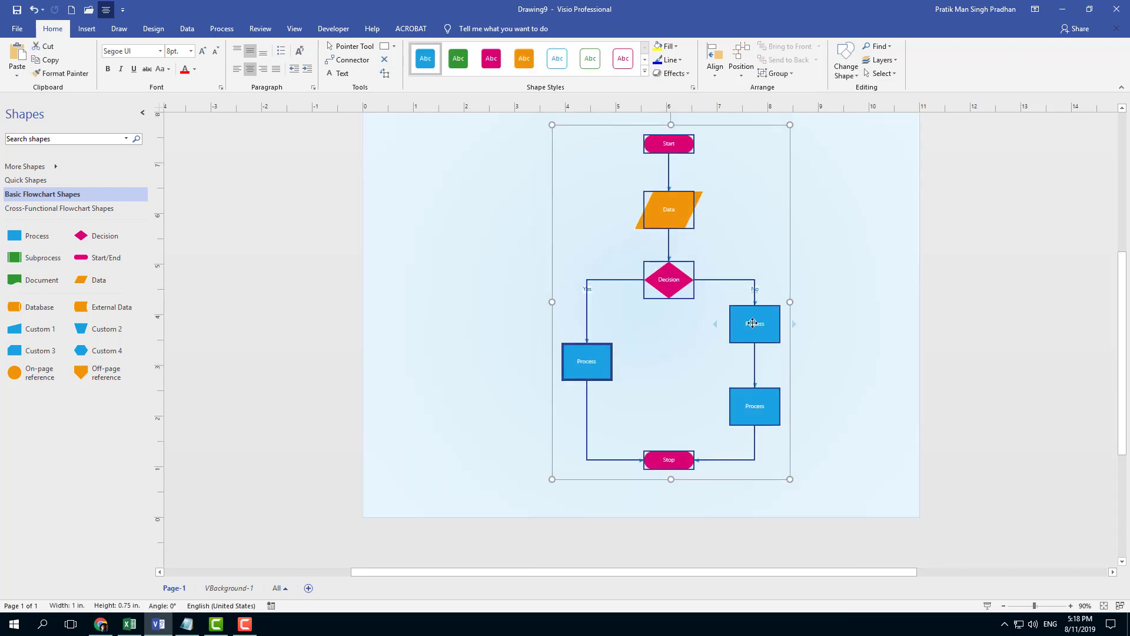
left_click(707, 296)
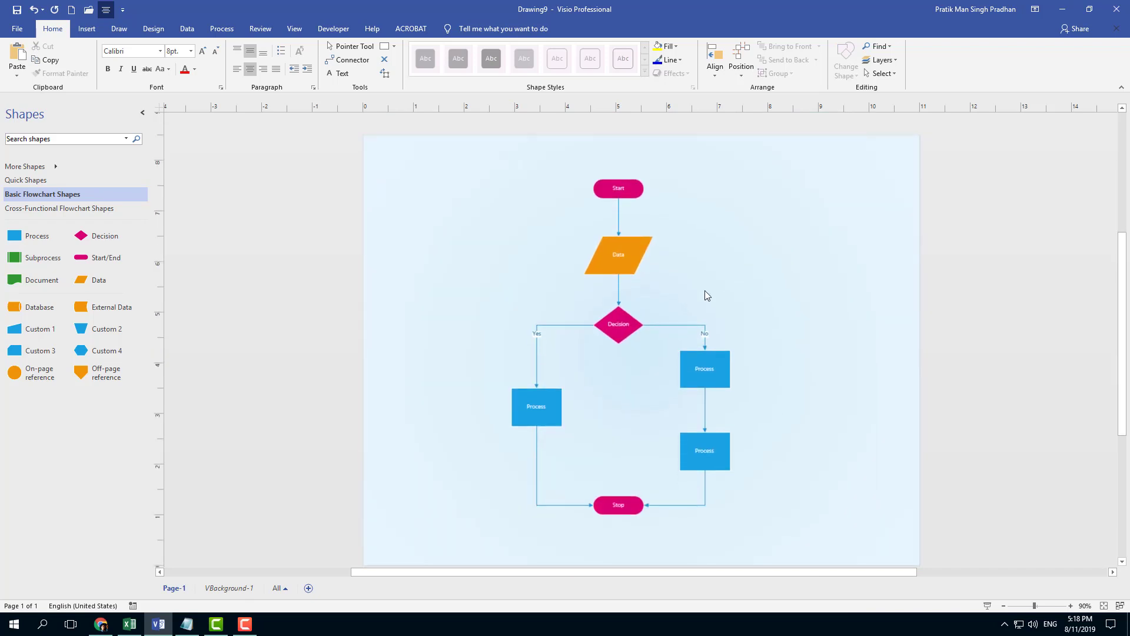
left_click(618, 254)
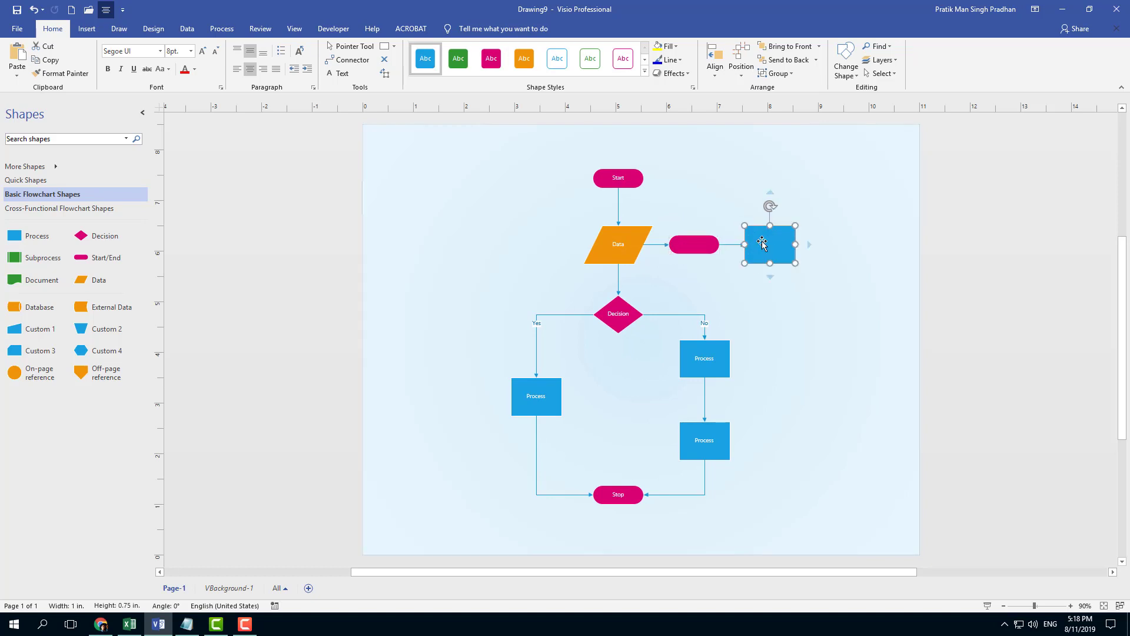
left_click_drag(769, 245, 770, 177)
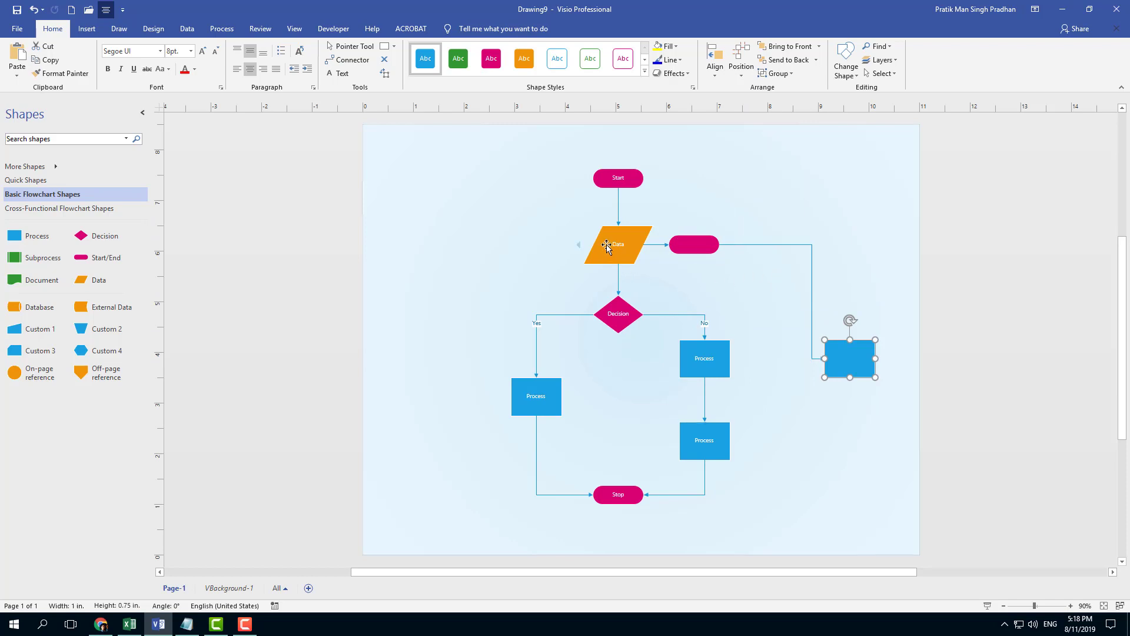
Add a connected box left of Data and drag it around the page.
left_click_drag(849, 359, 541, 243)
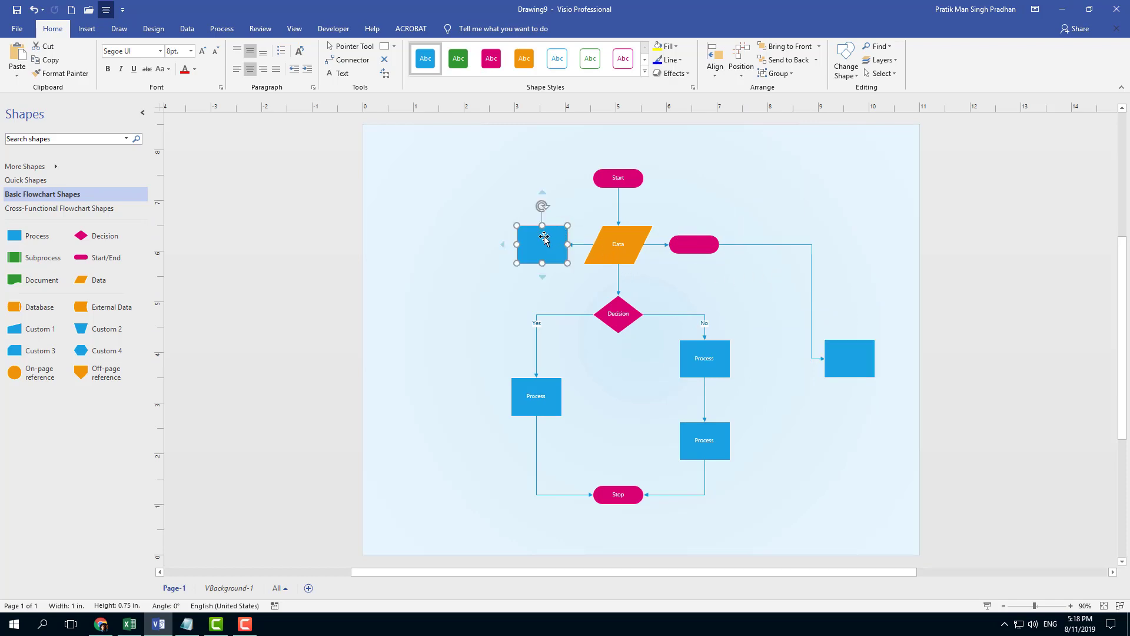
left_click_drag(541, 244, 388, 371)
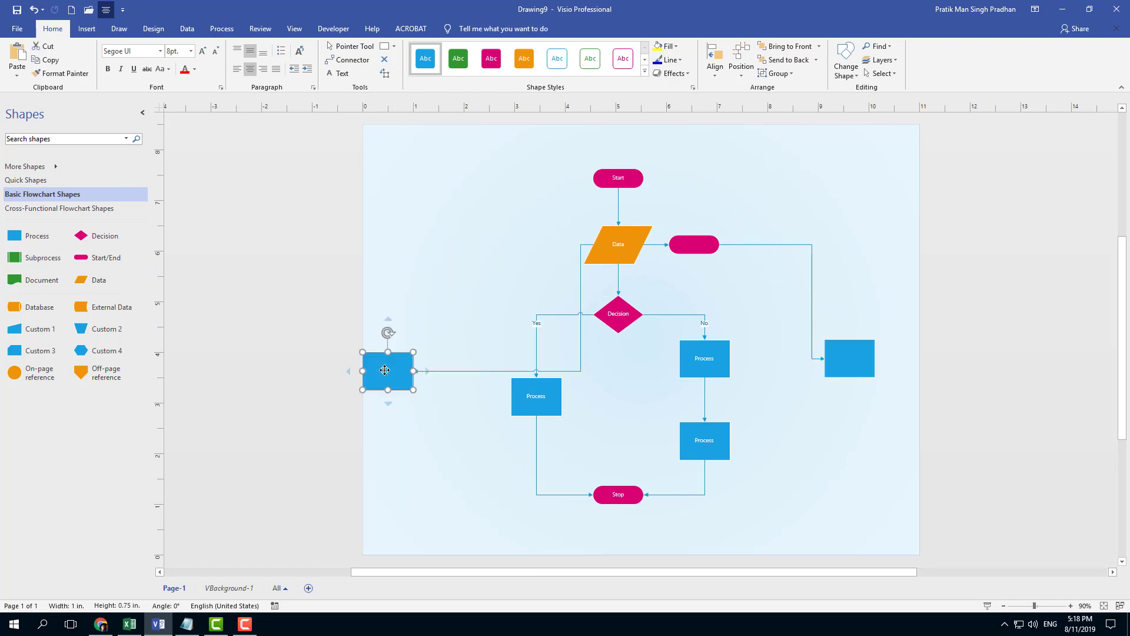
left_click_drag(386, 371, 401, 219)
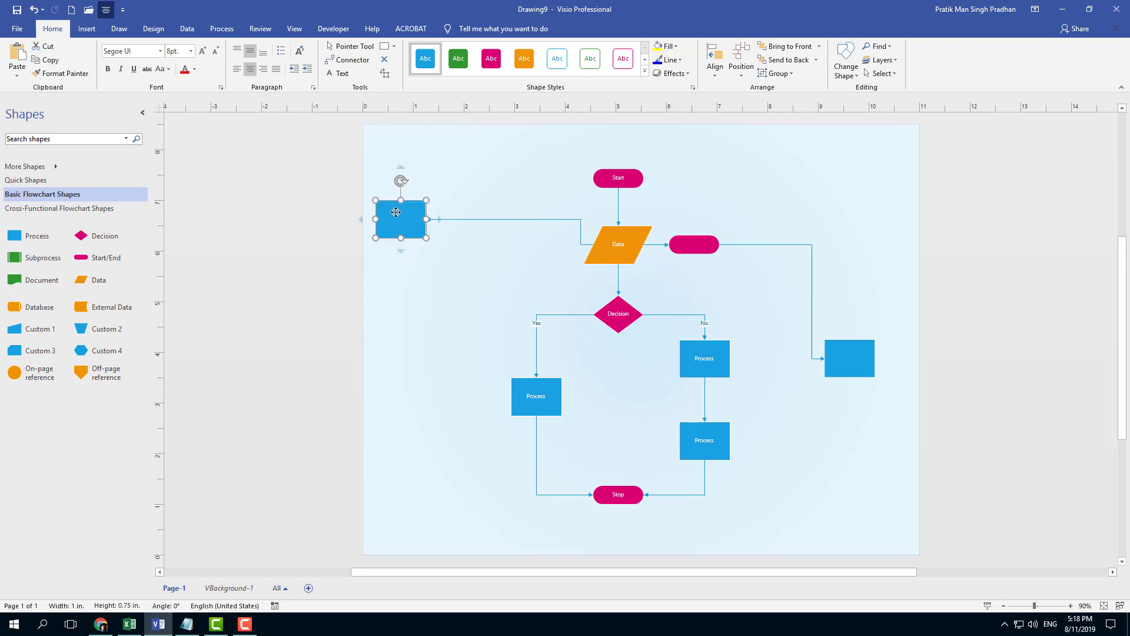
left_click_drag(400, 220, 537, 396)
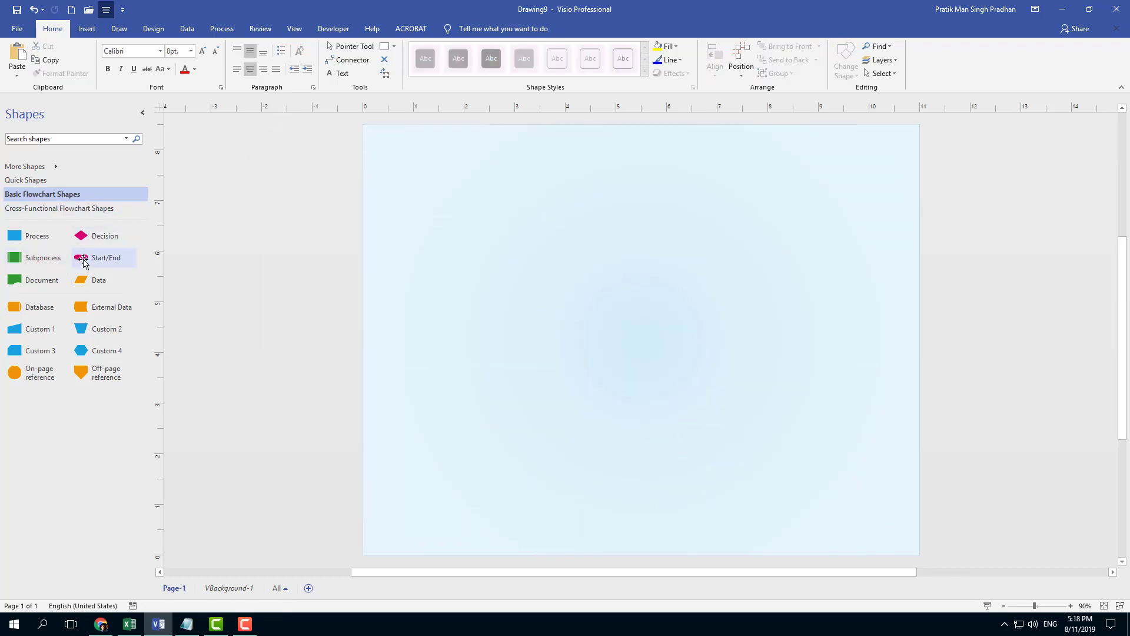
Place an enlarged Start/End shape near the page top labelled 'Start'.
left_click_drag(105, 257, 608, 190)
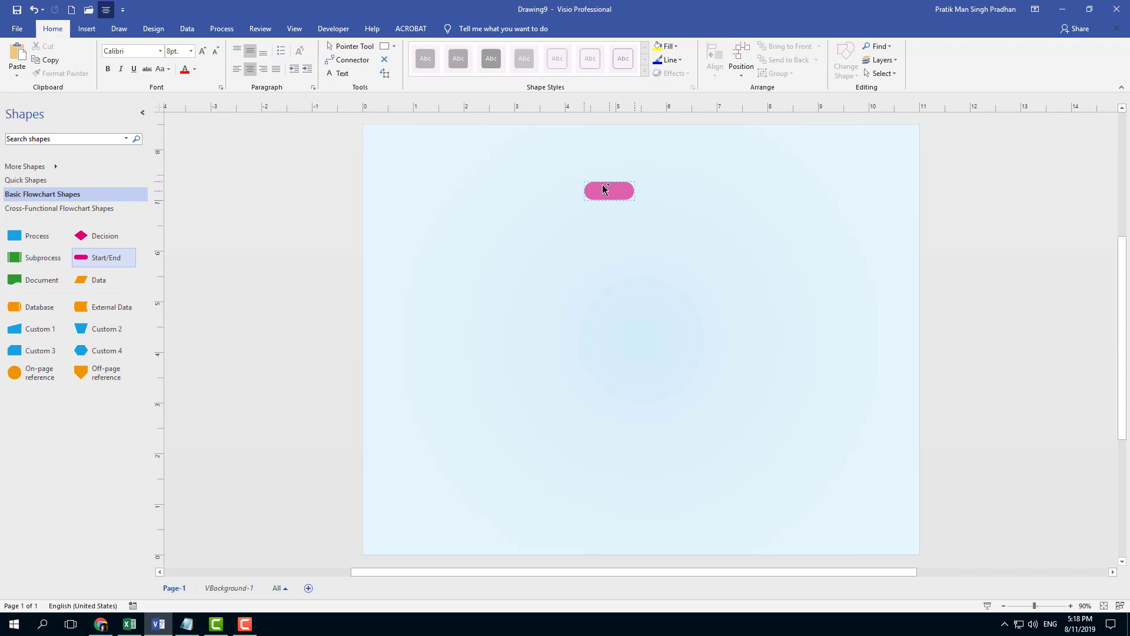
left_click_drag(608, 189, 640, 188)
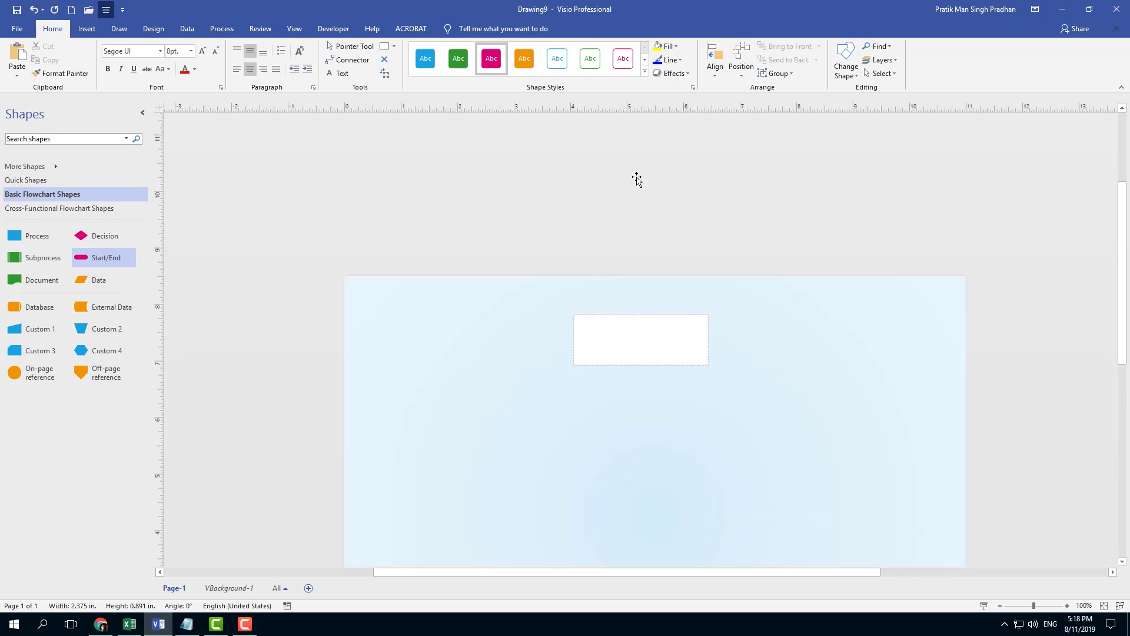
type("Start")
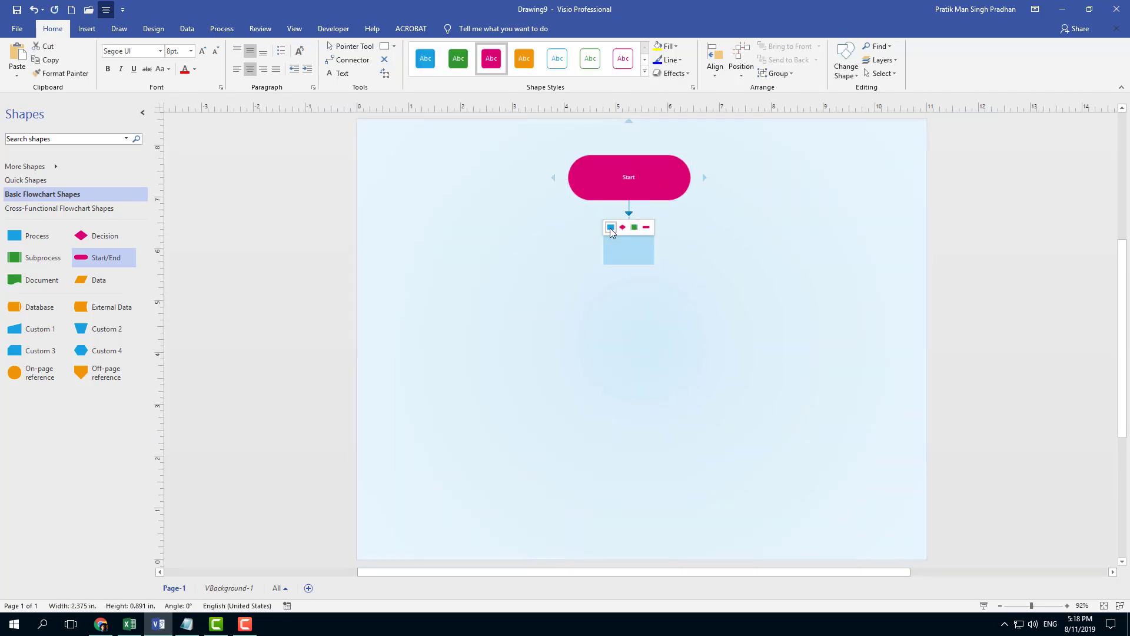
Add connected Decision, Process and Subprocess shapes below Start via AutoConnect.
left_click(623, 227)
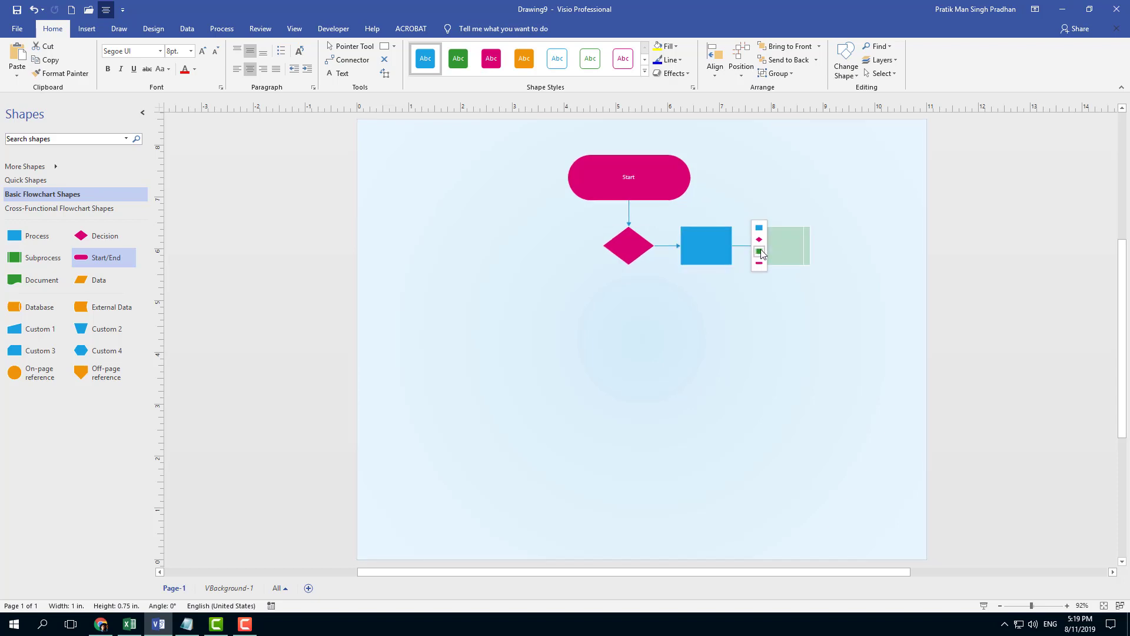
left_click(706, 245)
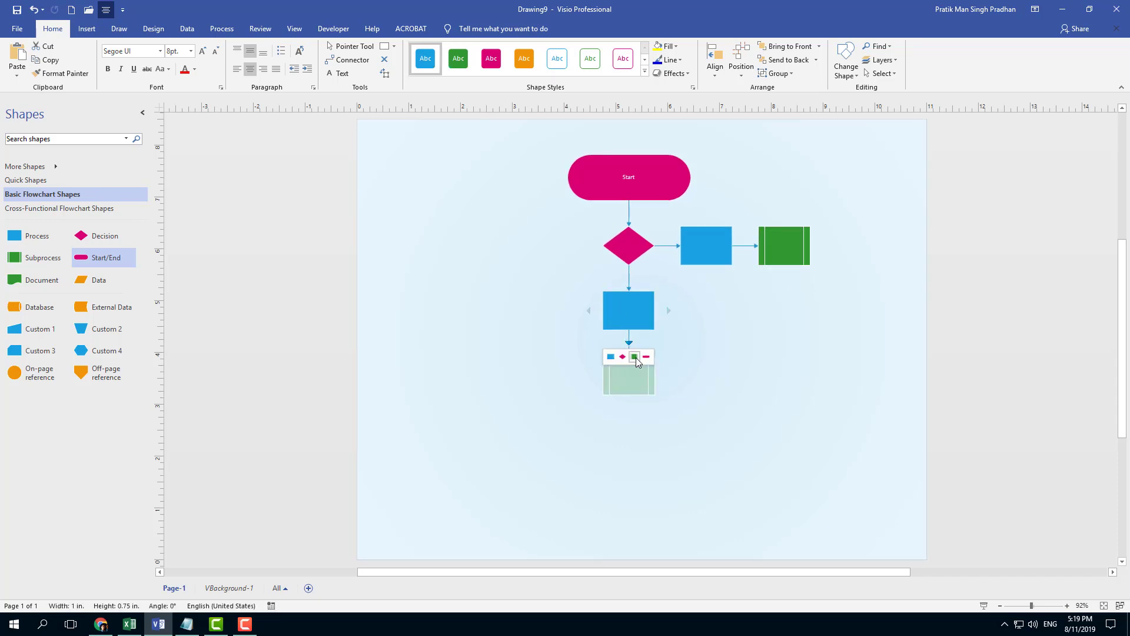
left_click(635, 356)
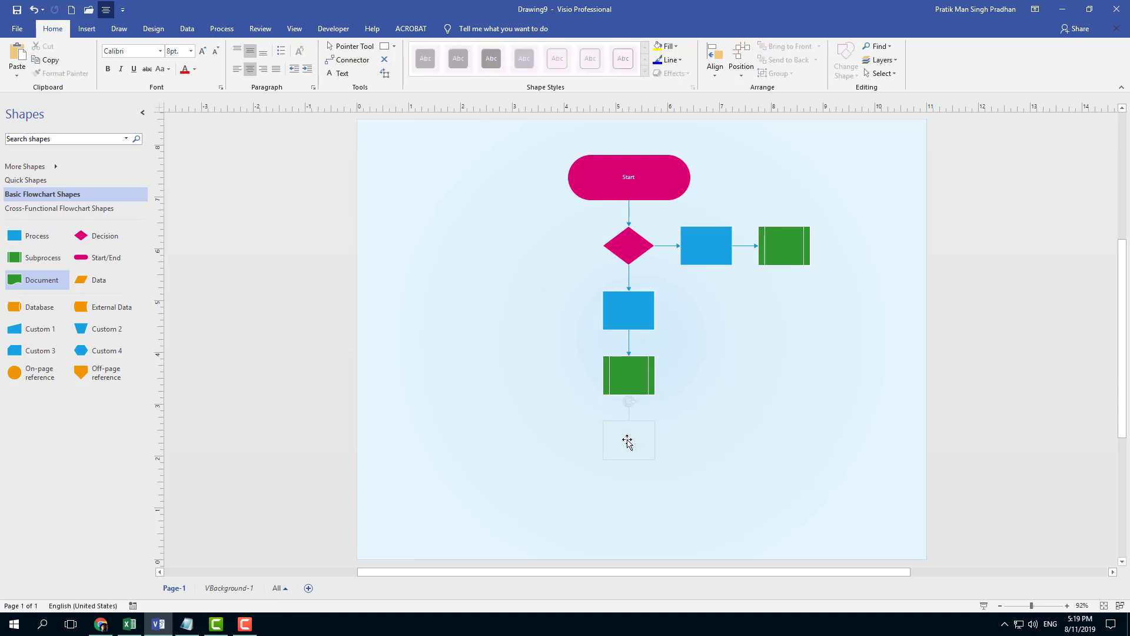
Add a document shape, reposition green and blue boxes, then close Drawing9.
left_click(628, 177)
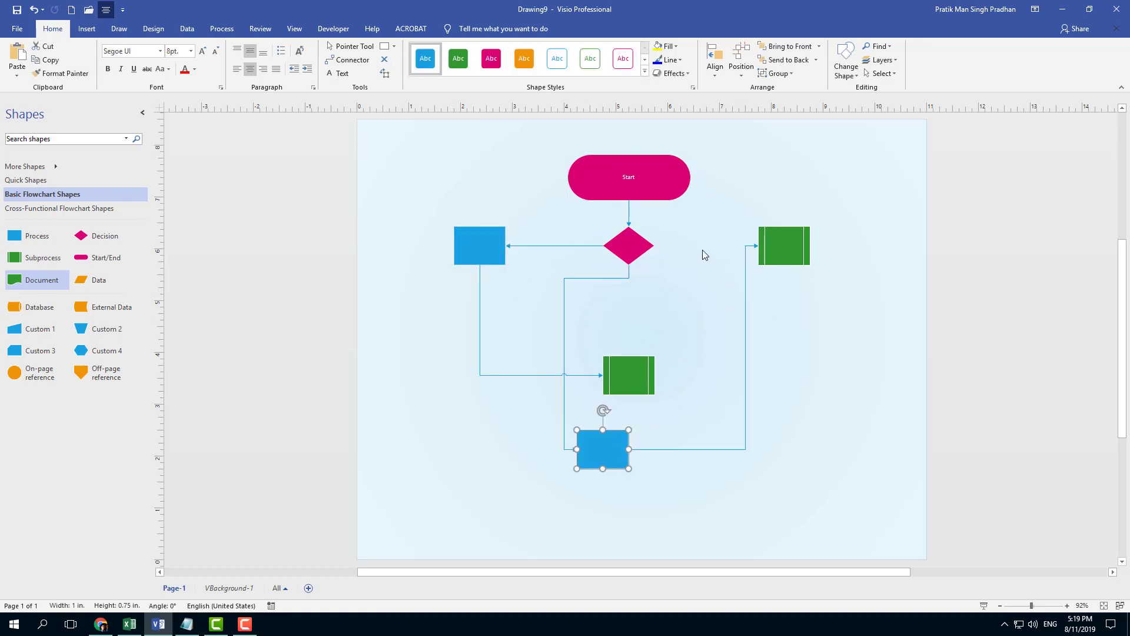
left_click_drag(603, 449, 570, 464)
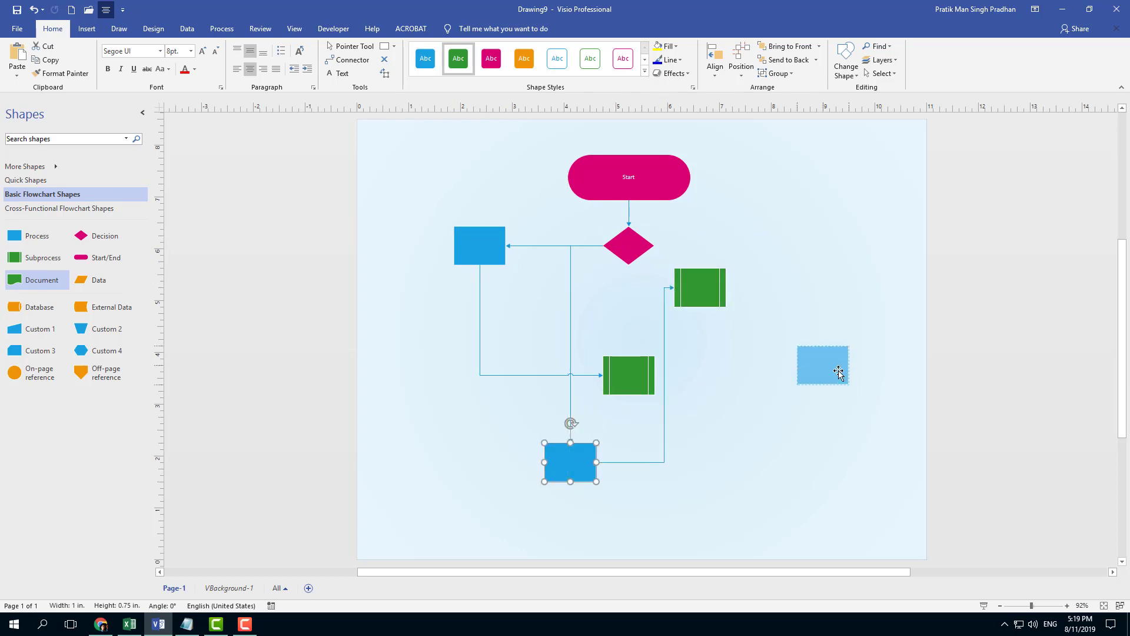
left_click_drag(823, 365, 823, 387)
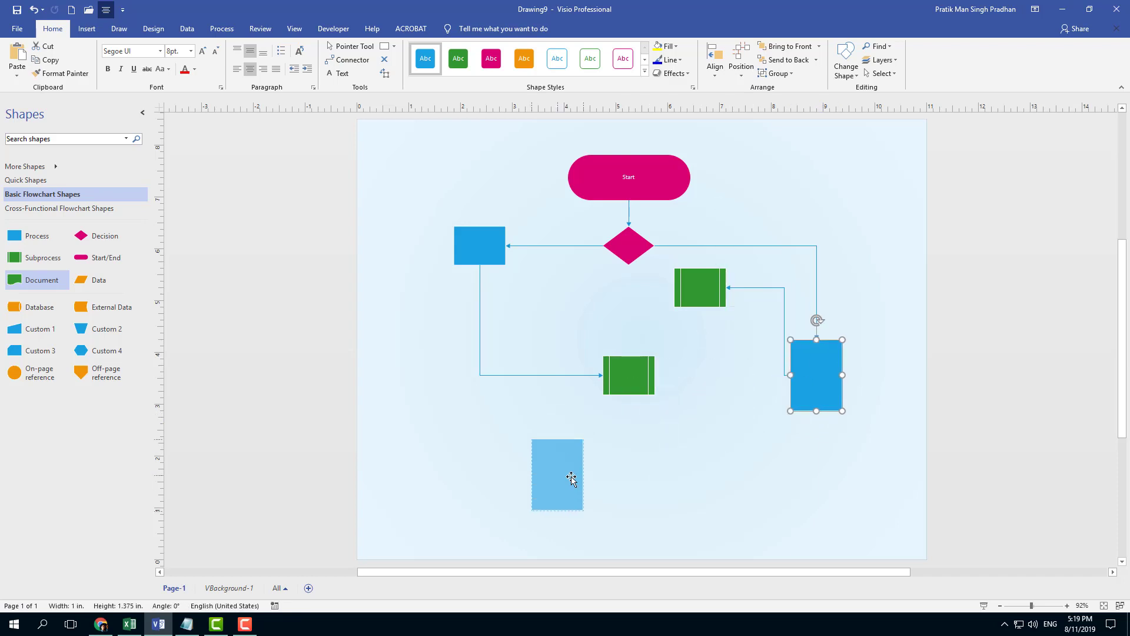
left_click_drag(815, 375, 556, 476)
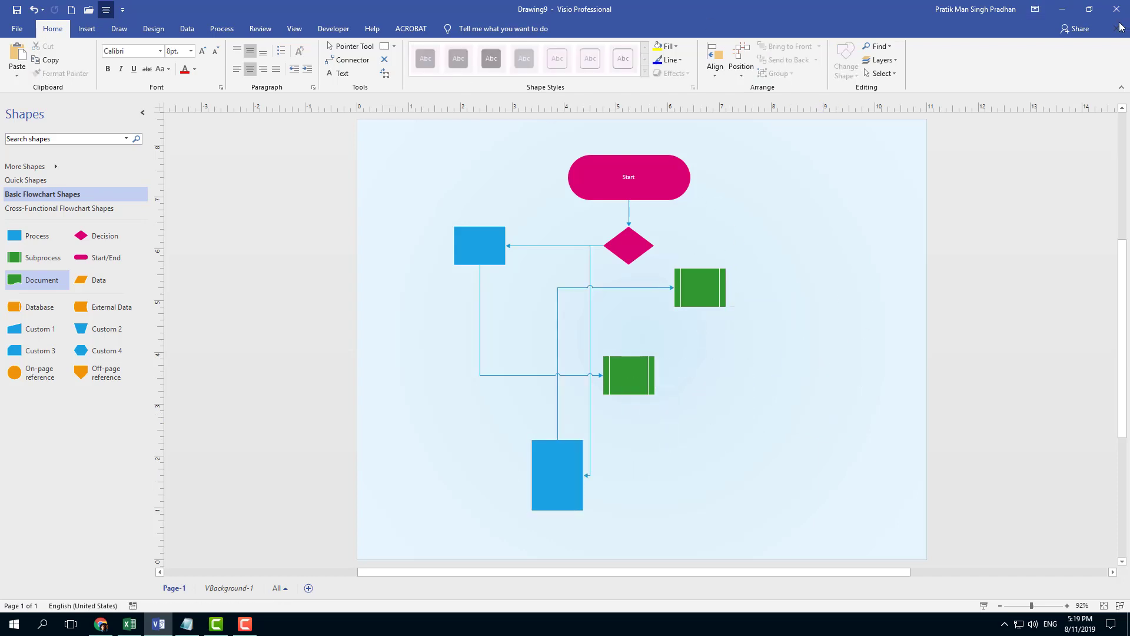
left_click(1116, 9)
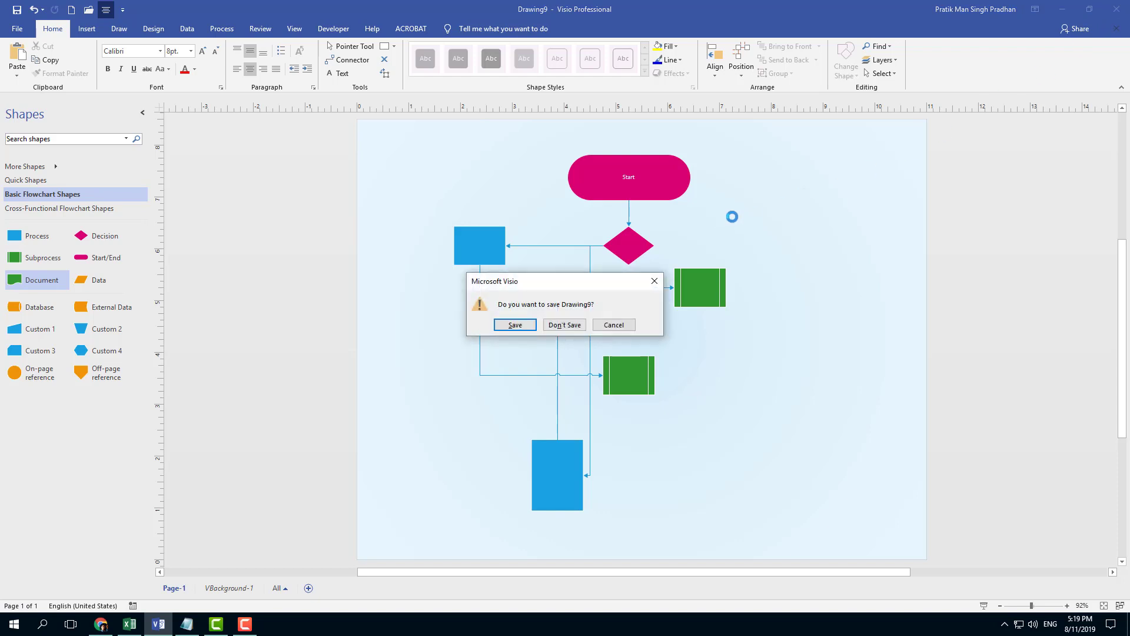
Discard the flowchart and create a Detailed Network Diagram drawing.
left_click(564, 324)
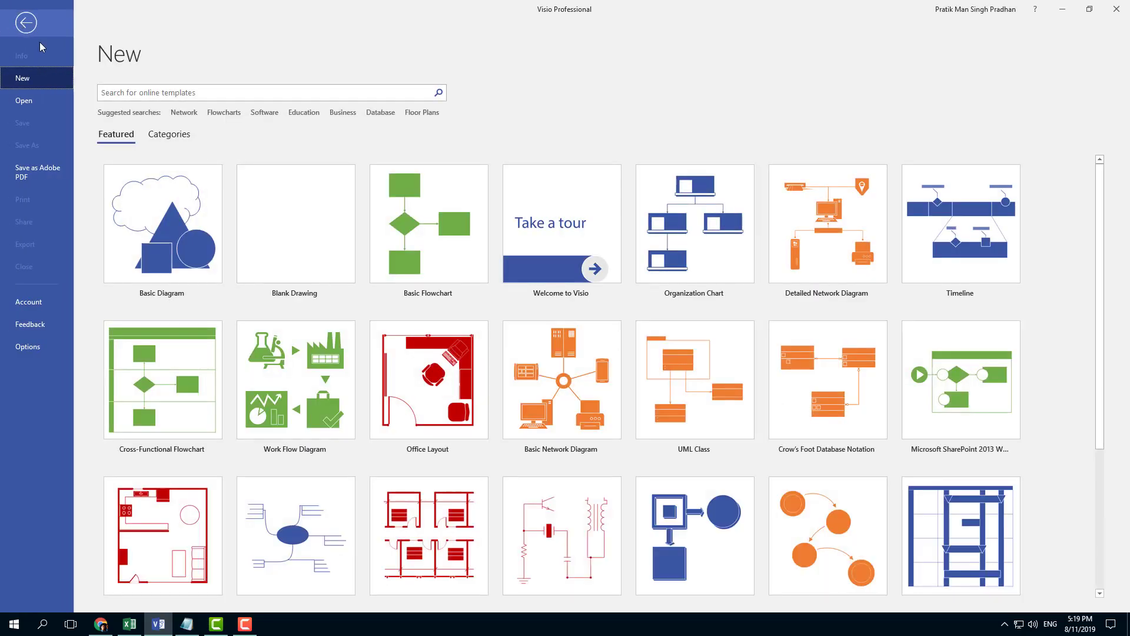
mouse_move(828, 224)
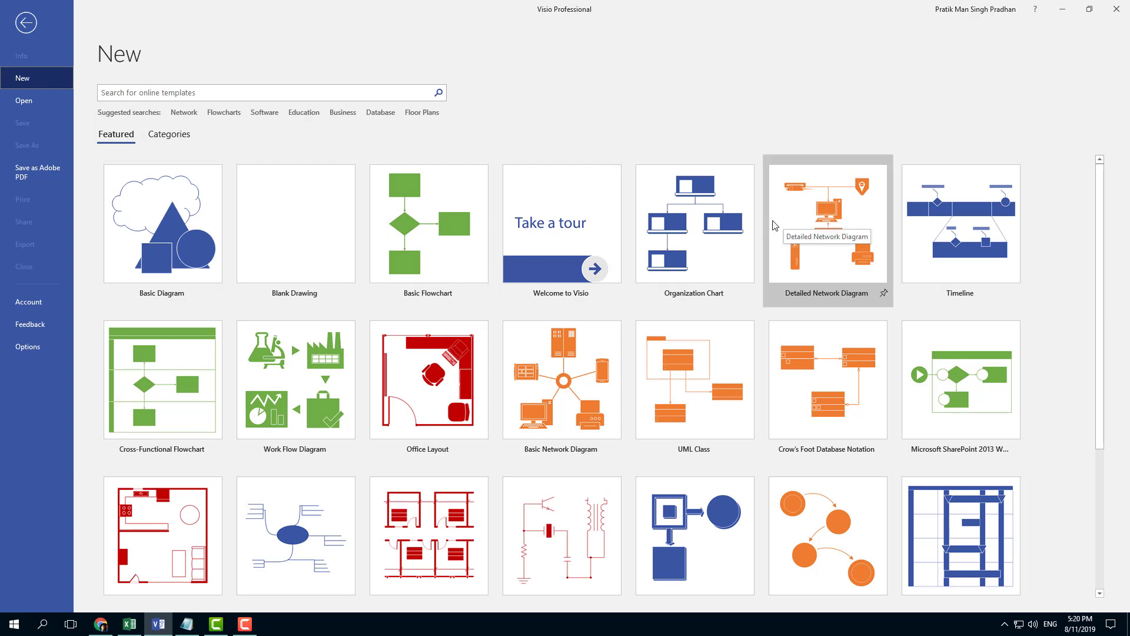
left_click(828, 223)
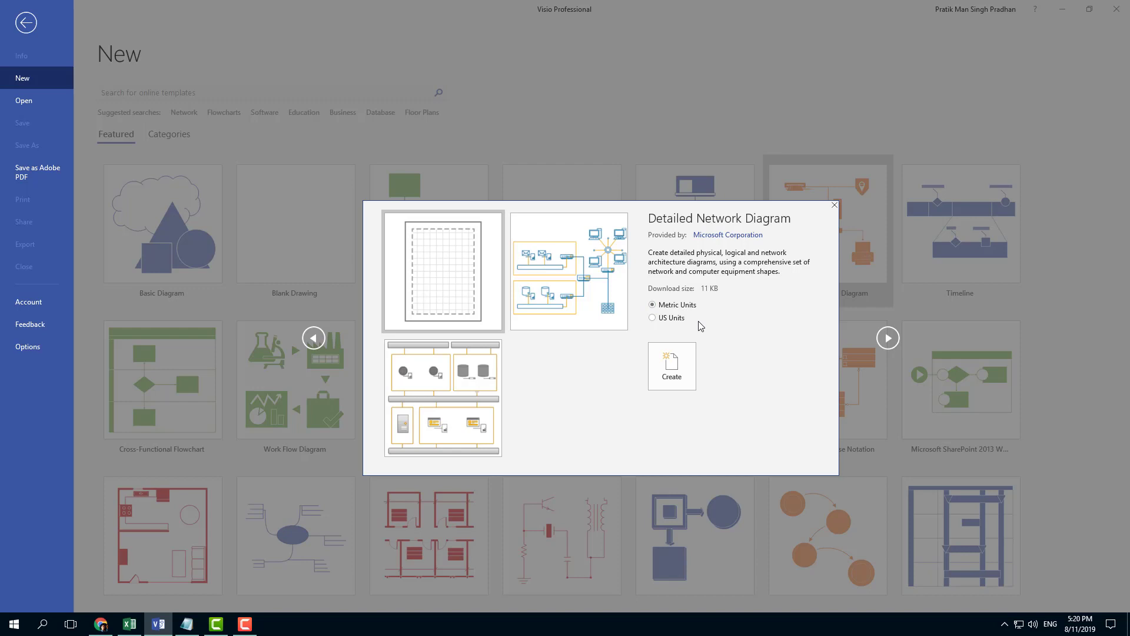
mouse_move(706, 347)
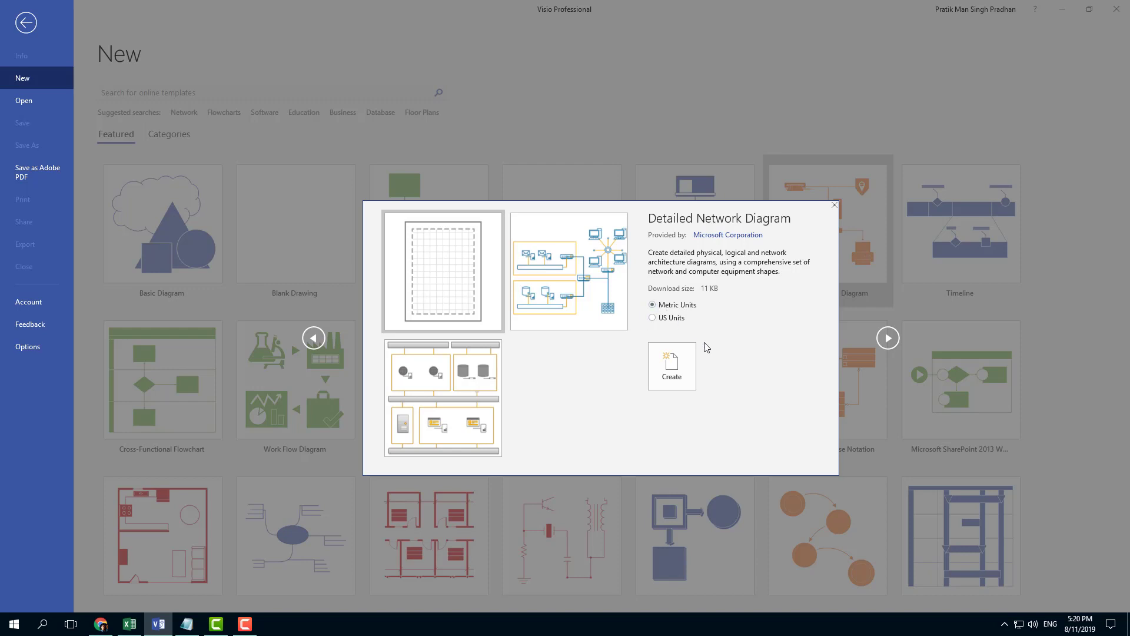
left_click(671, 365)
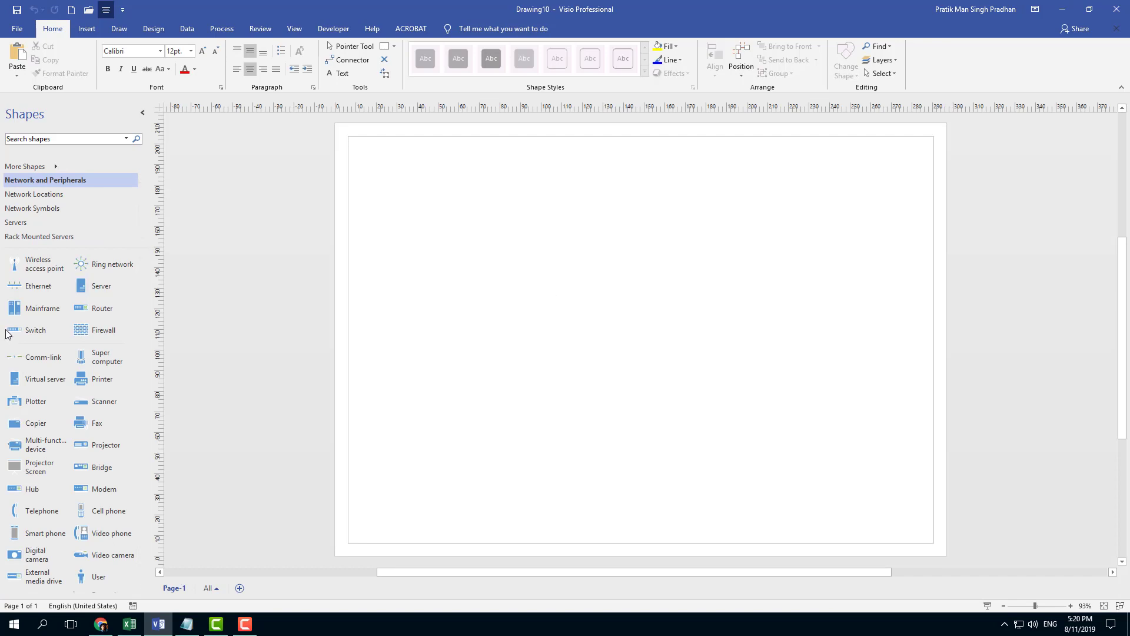
Place a mainframe and connect a ring network and wireless access point below it.
scroll("down", 3)
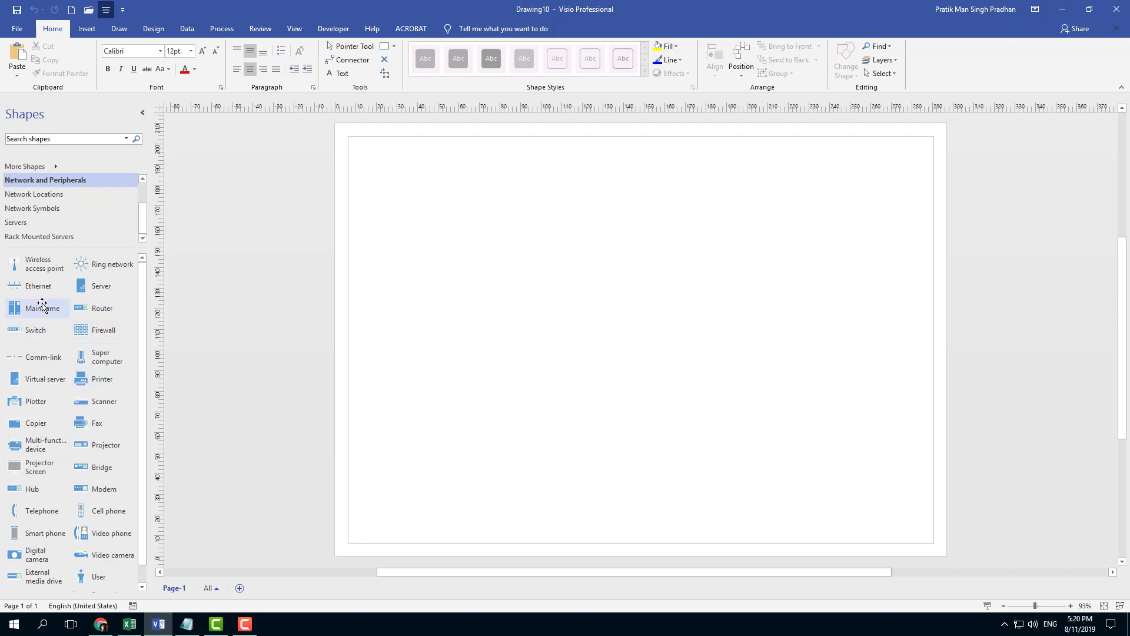
left_click_drag(42, 308, 655, 176)
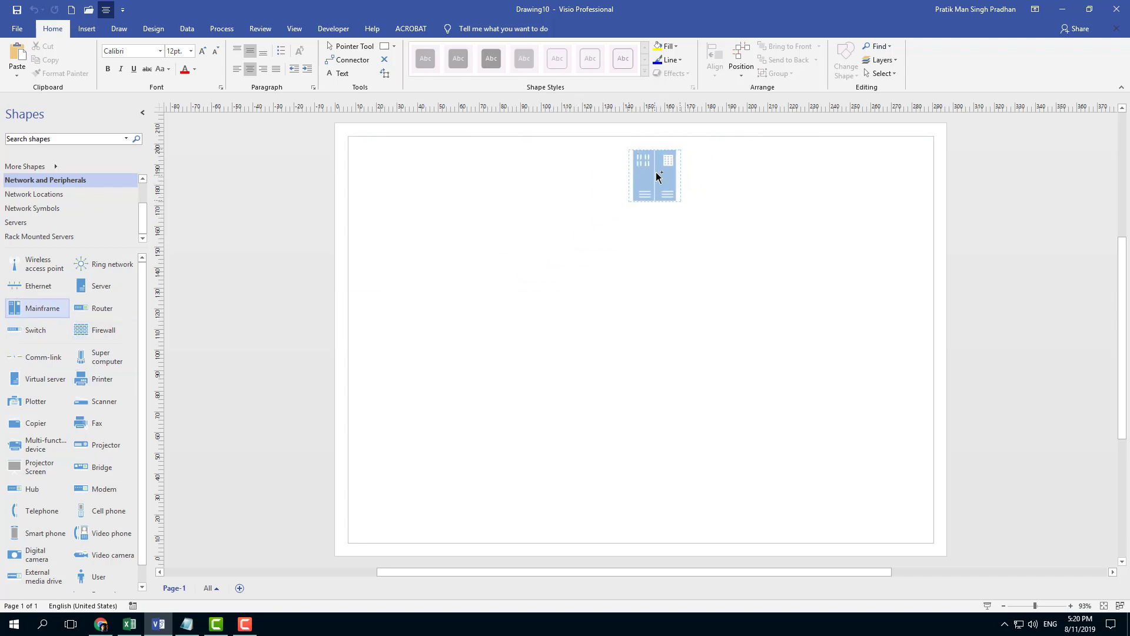
left_click(654, 175)
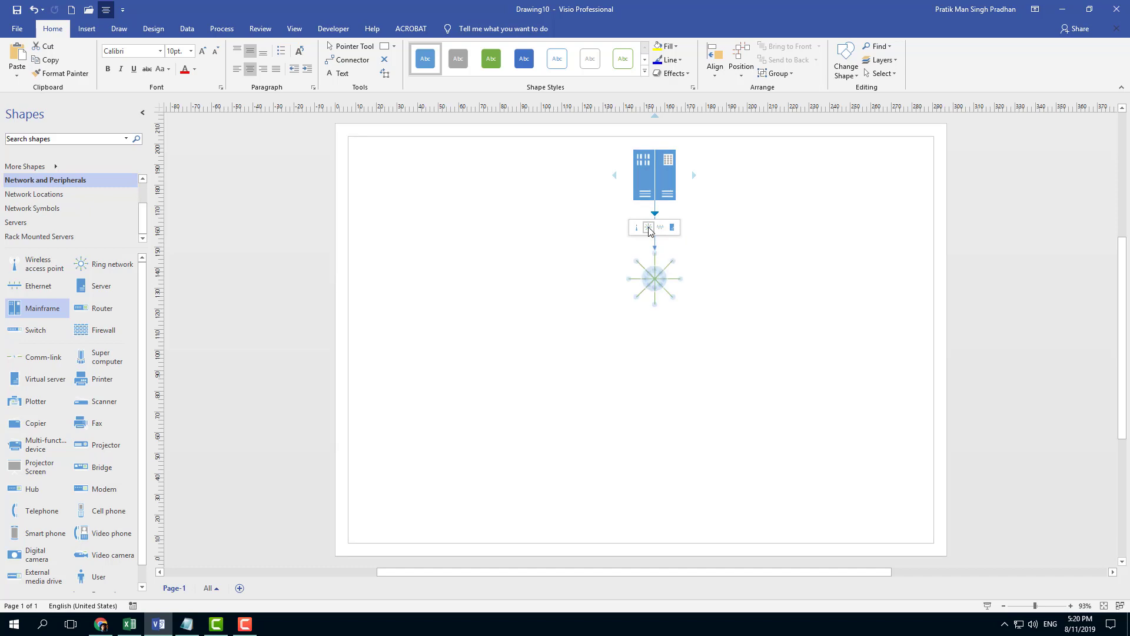
left_click(654, 278)
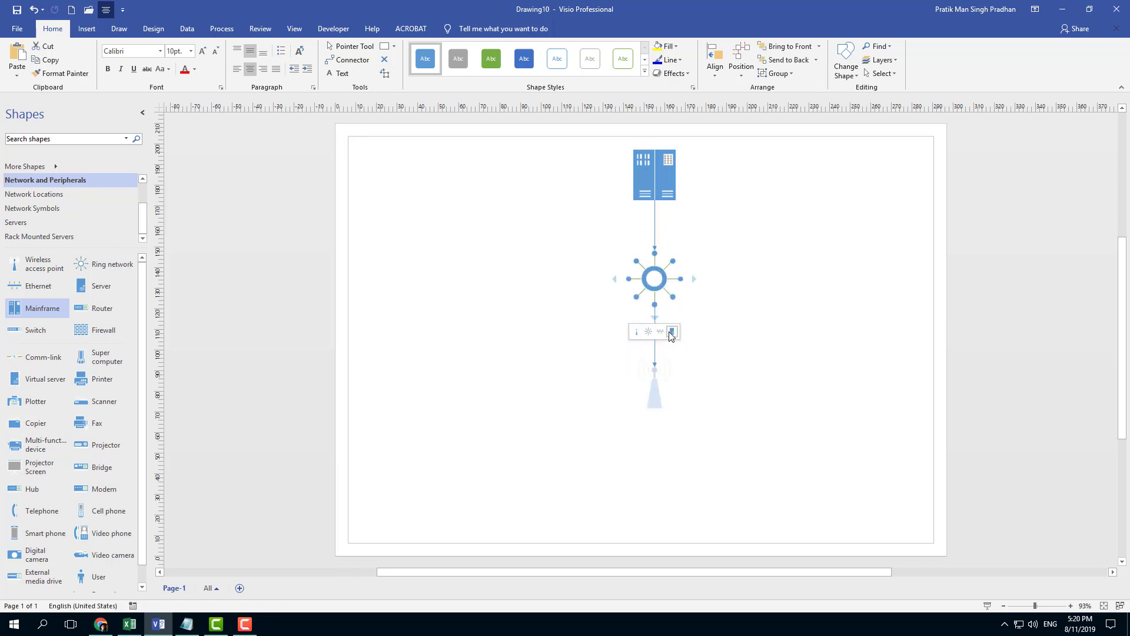
left_click(672, 332)
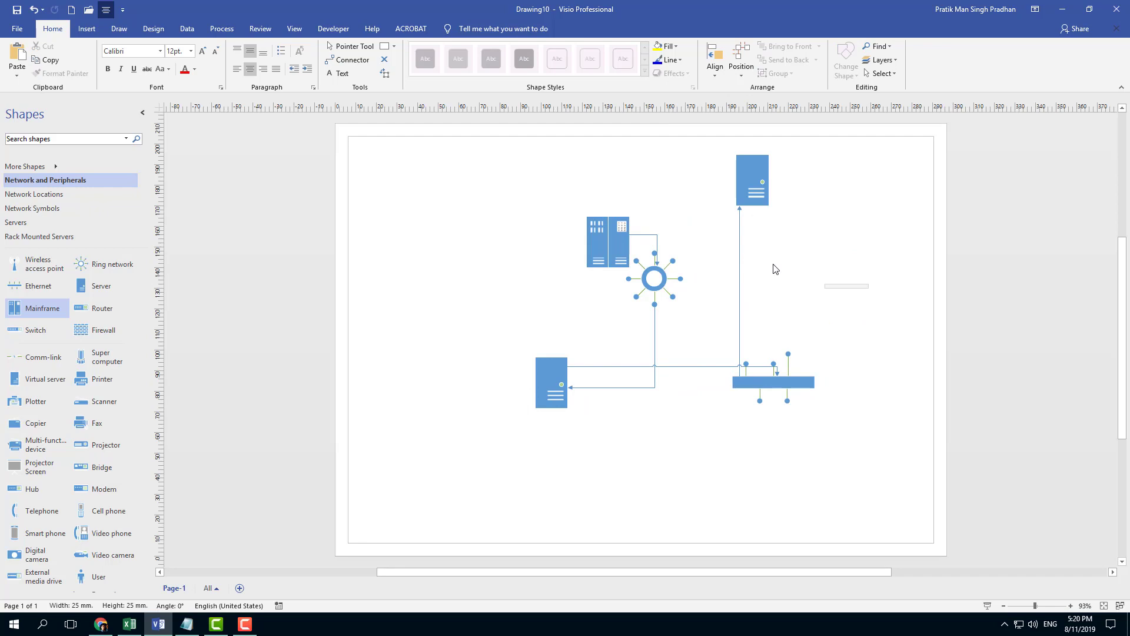
Move the mainframe right of the ring network and place a firewall top-left.
left_click_drag(610, 243, 826, 265)
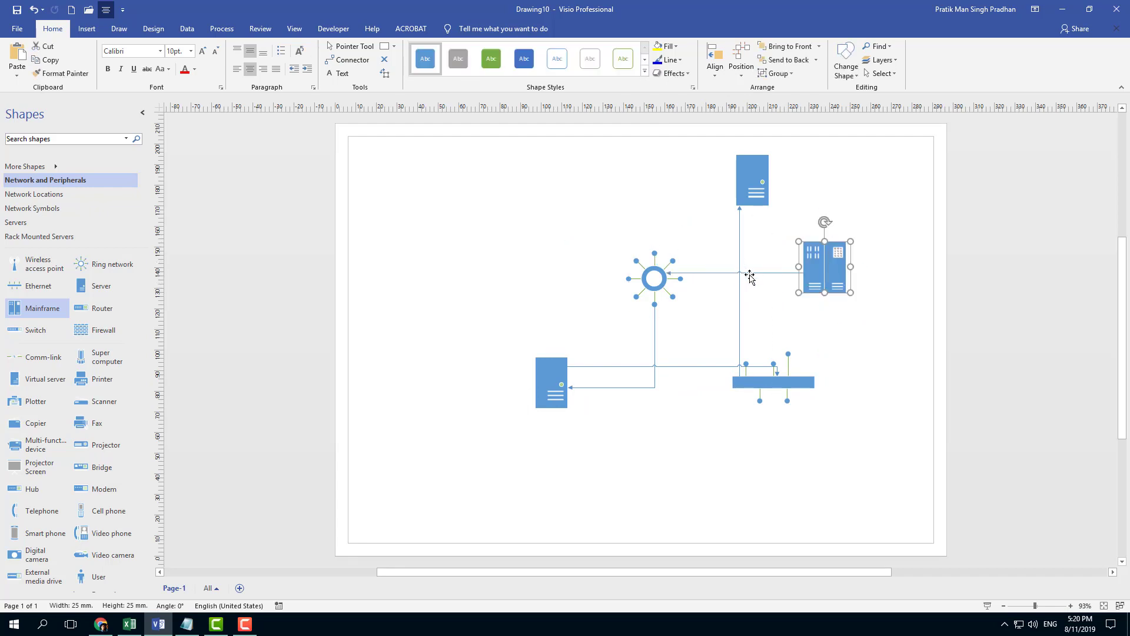
left_click(824, 265)
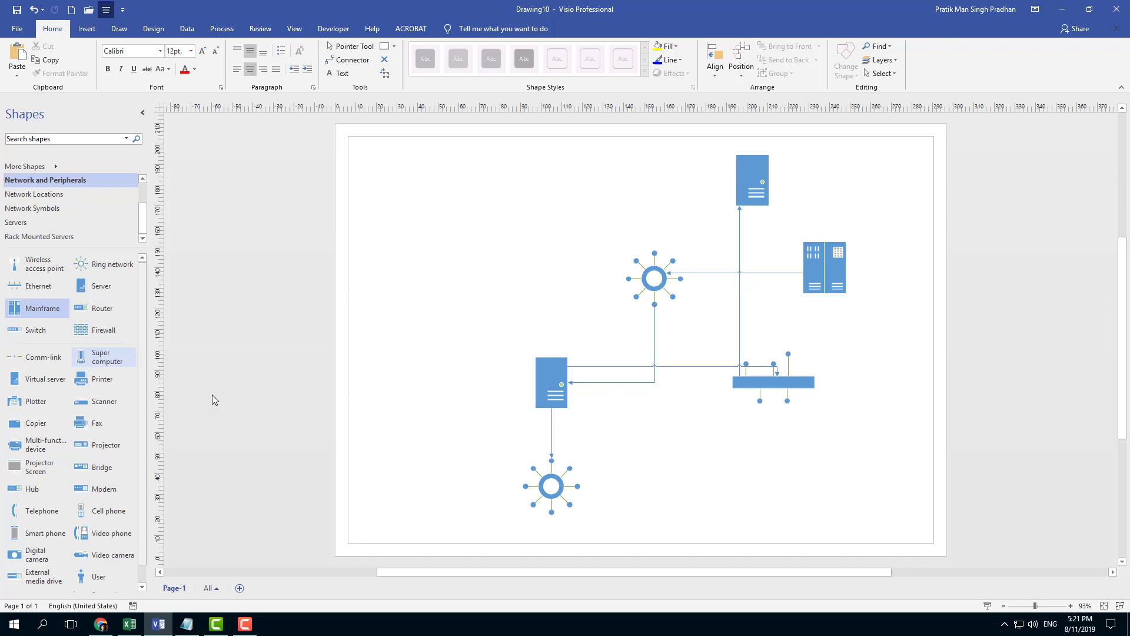
left_click_drag(103, 330, 475, 162)
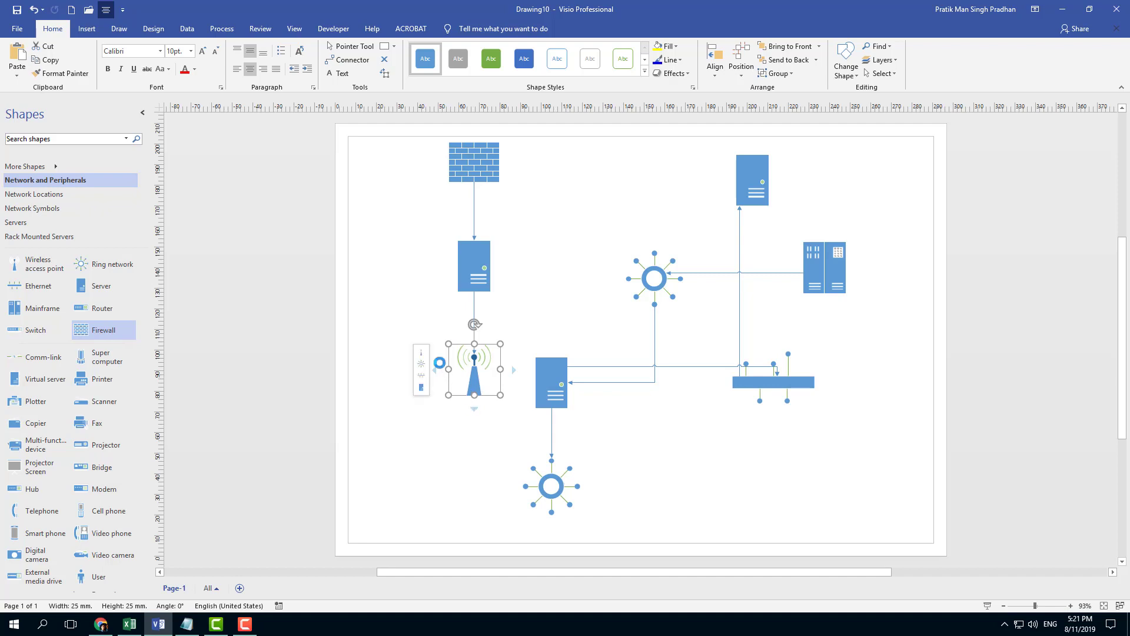
Connect a ring network left of the wireless access point and move it upper left.
left_click_drag(472, 370, 391, 259)
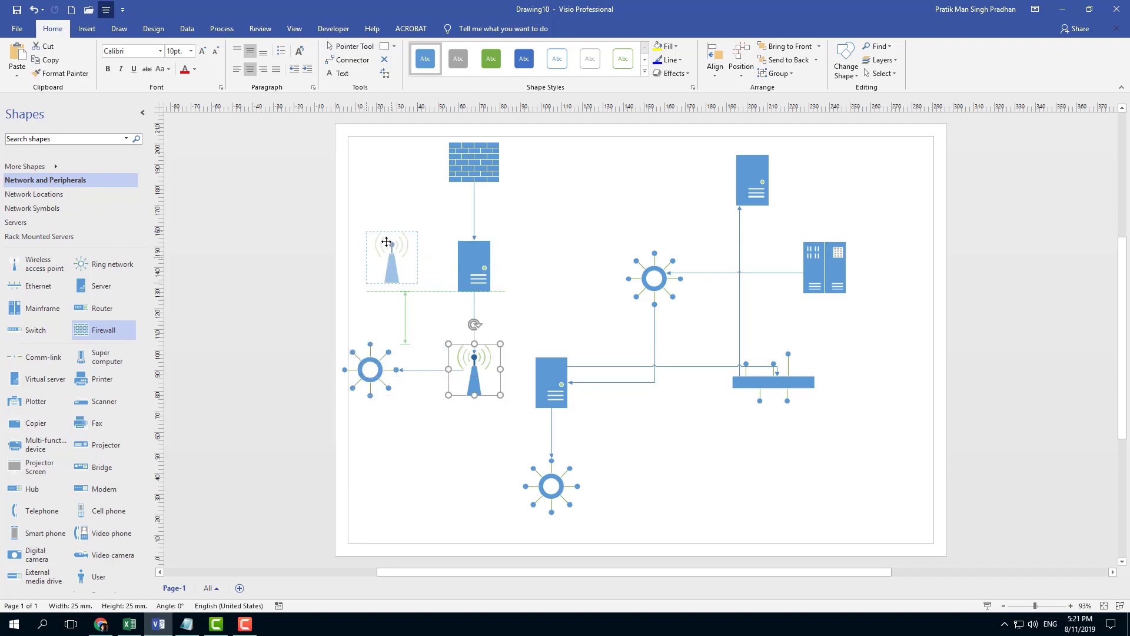
left_click_drag(392, 257, 373, 216)
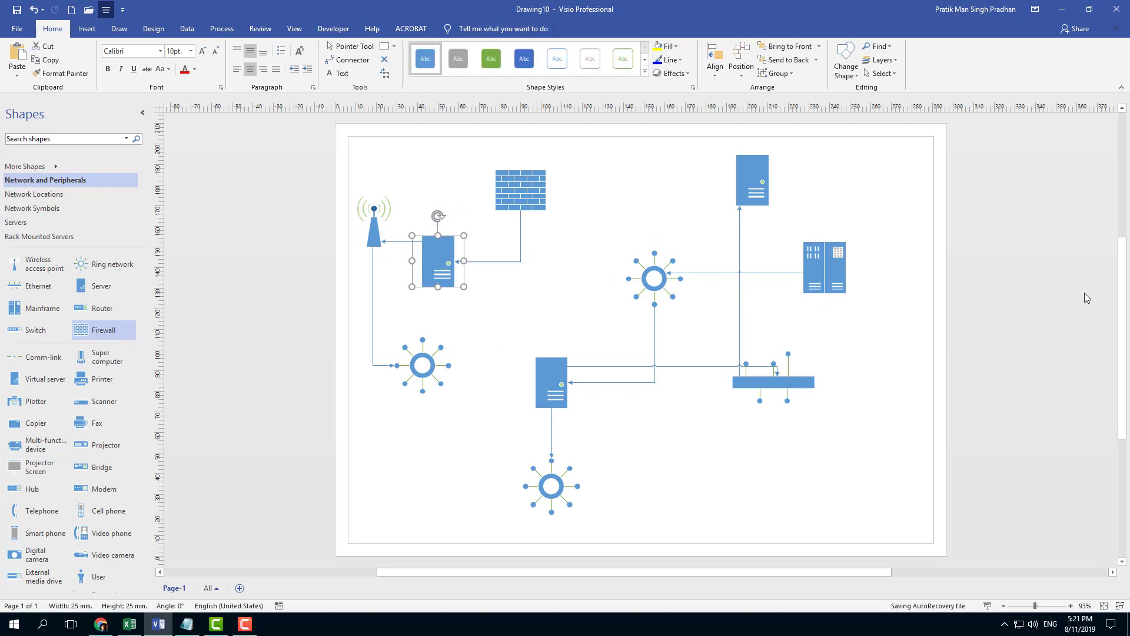
mouse_move(1049, 311)
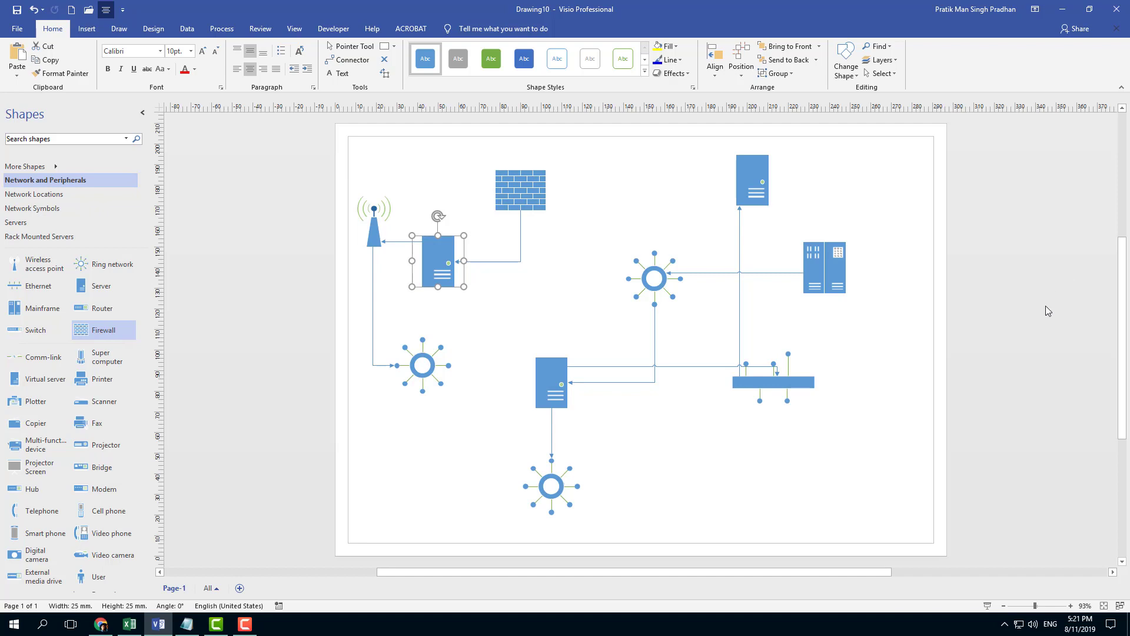